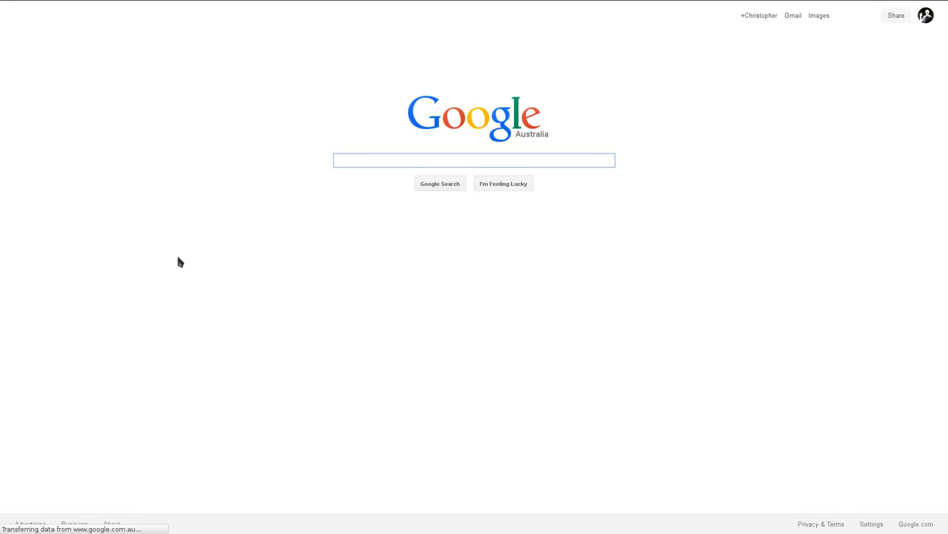
Search Google for speedtest.net
text(speedtest.net)
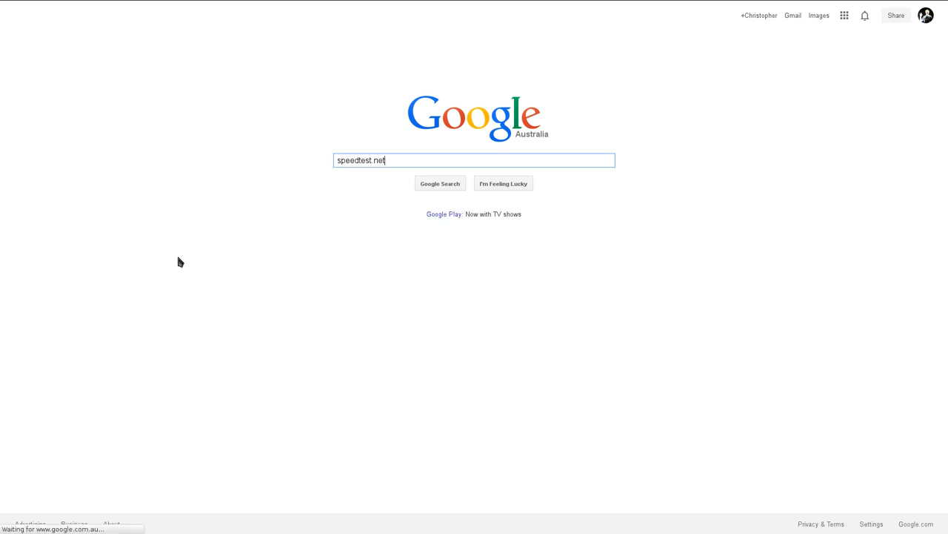
mouse_move(223, 184)
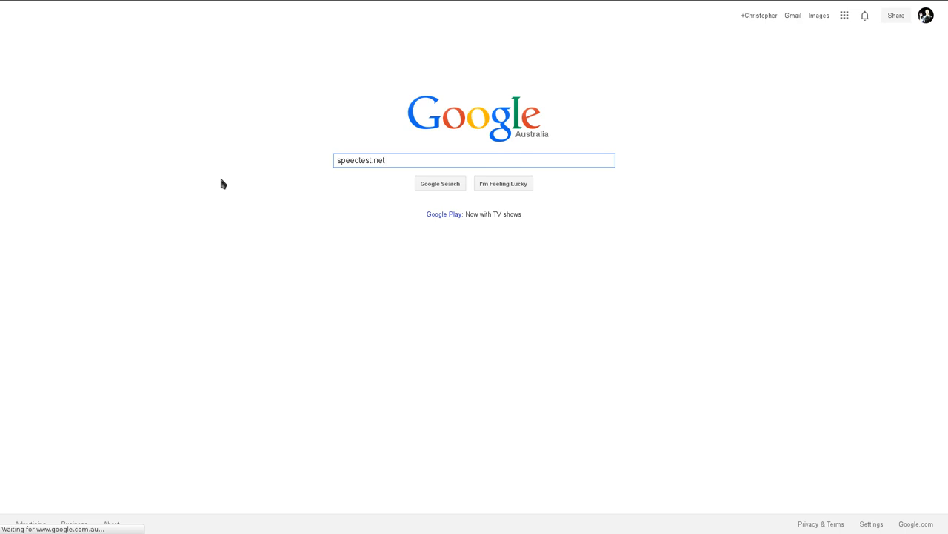
mouse_move(71, 169)
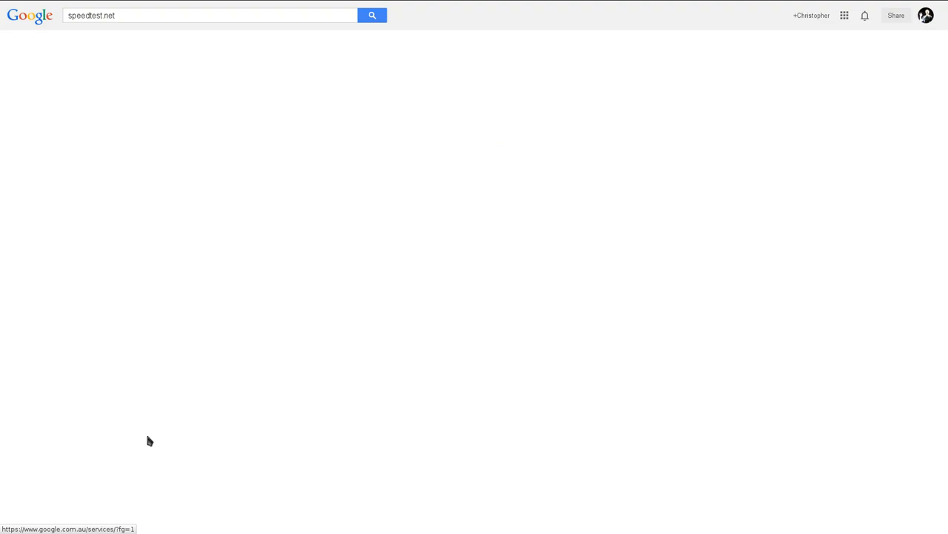
Go to the Speedtest.net by Ookla result from the search page
click(372, 15)
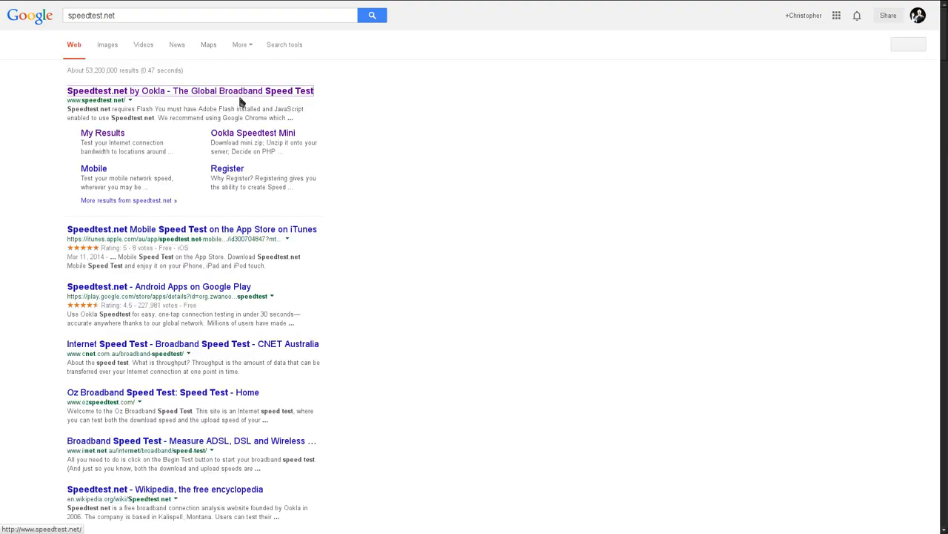
click(190, 91)
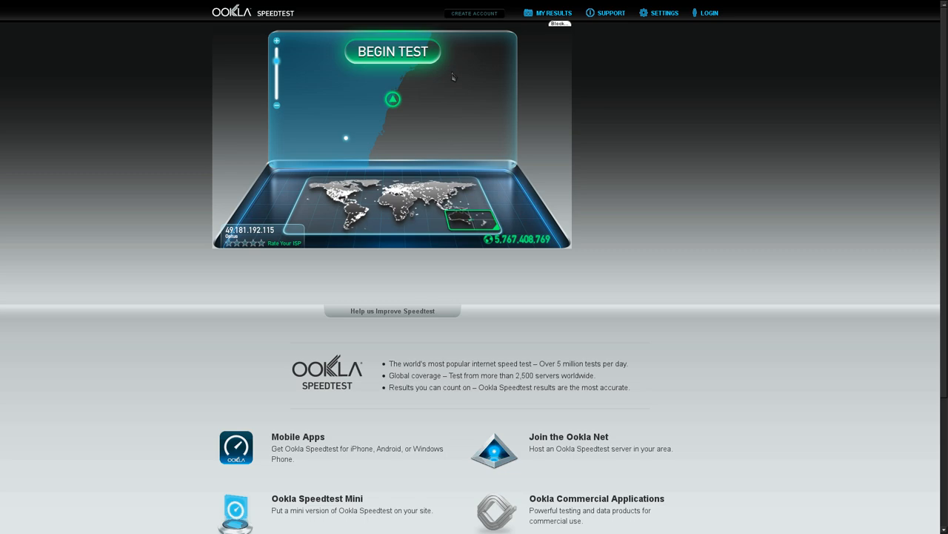
Pick a Sydney server from the nearby test servers to run the test against
click(391, 101)
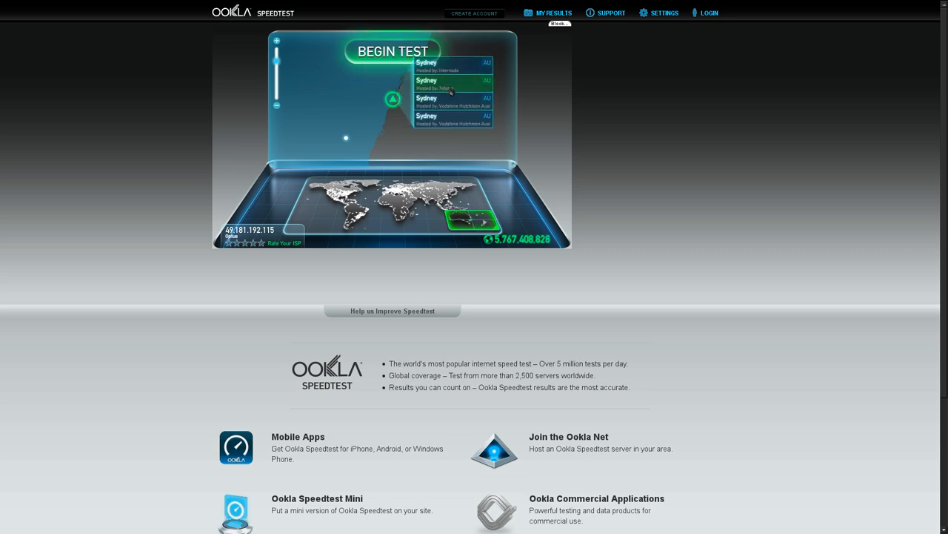
click(391, 50)
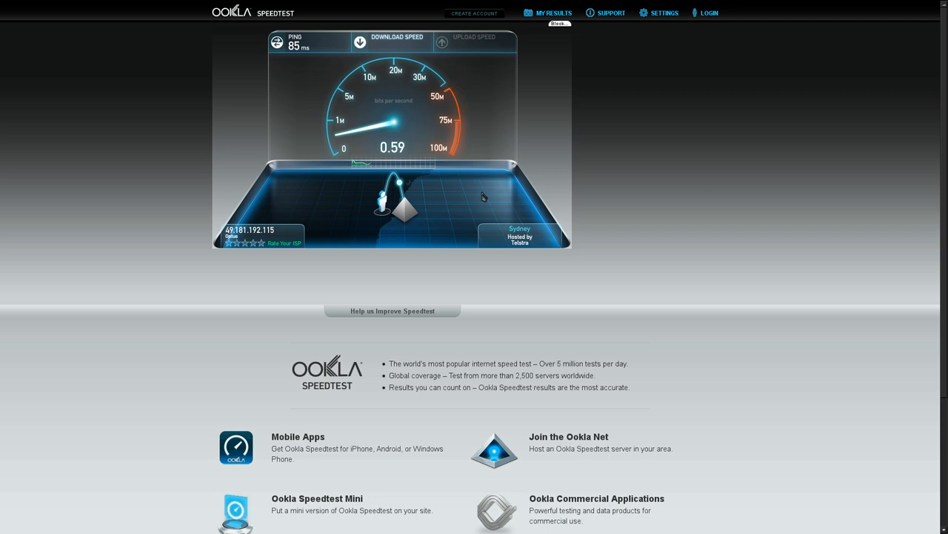
mouse_move(510, 187)
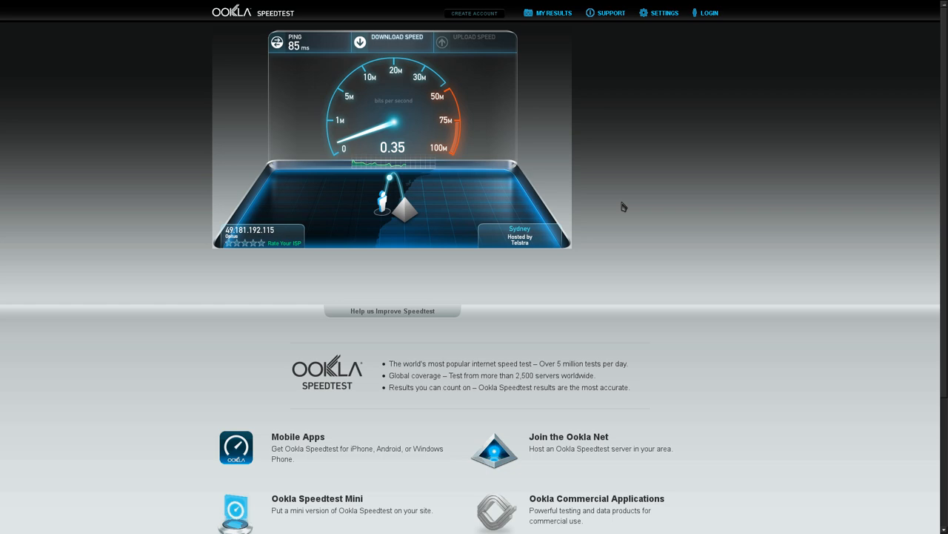
mouse_move(593, 308)
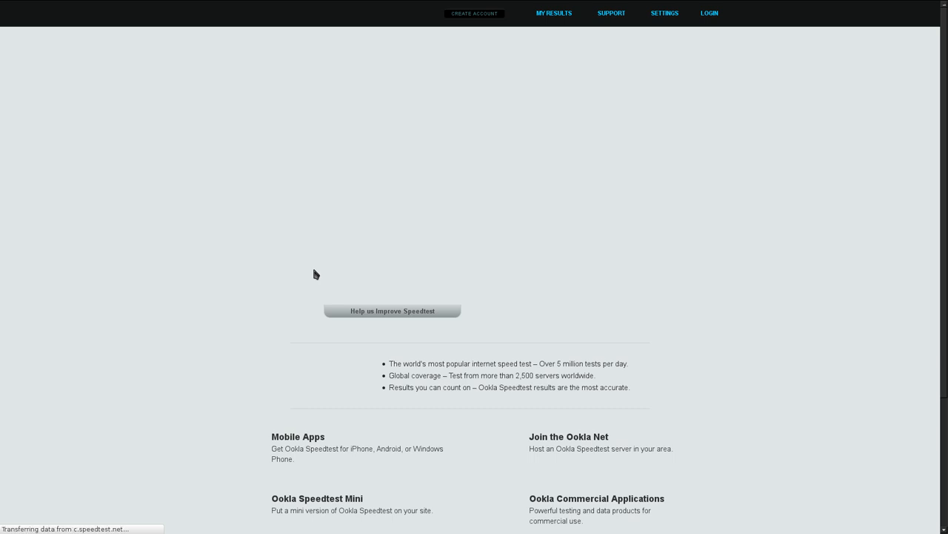
mouse_move(703, 352)
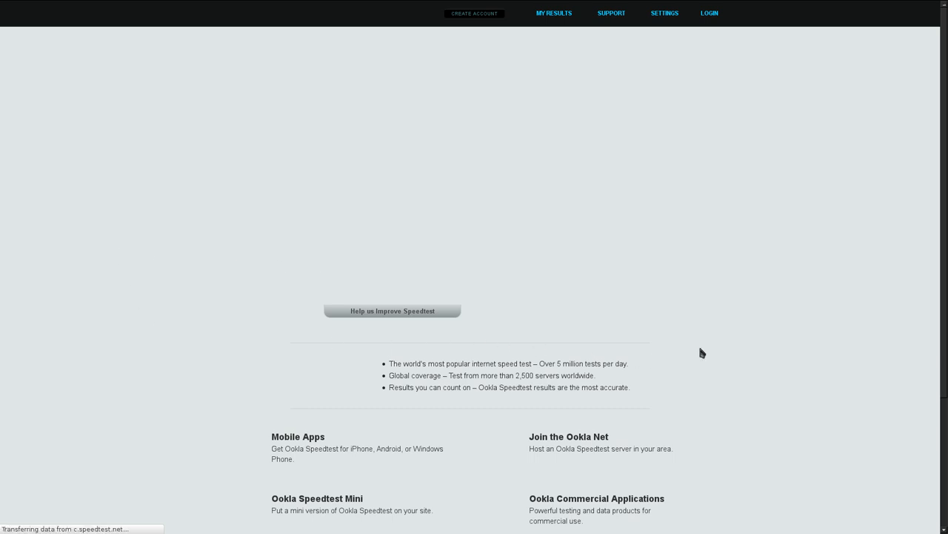
mouse_move(726, 350)
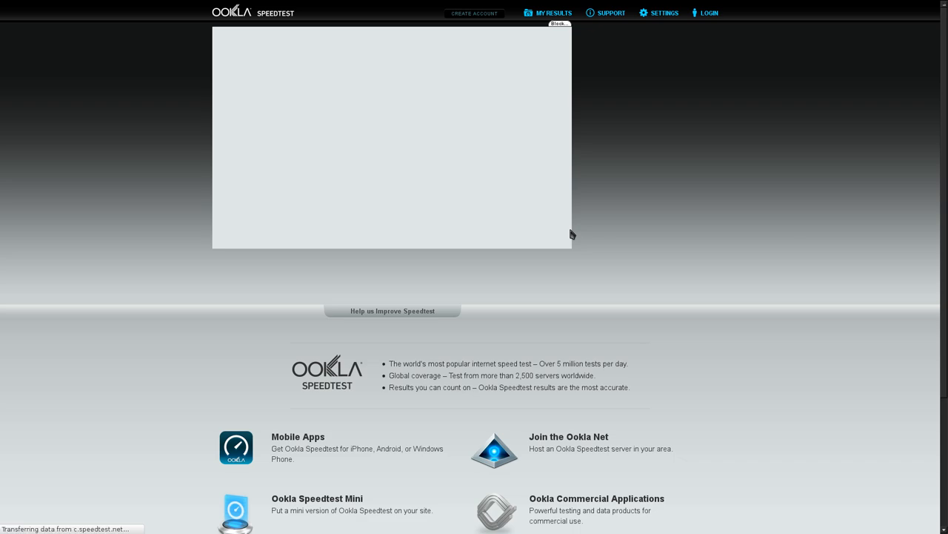
mouse_move(385, 257)
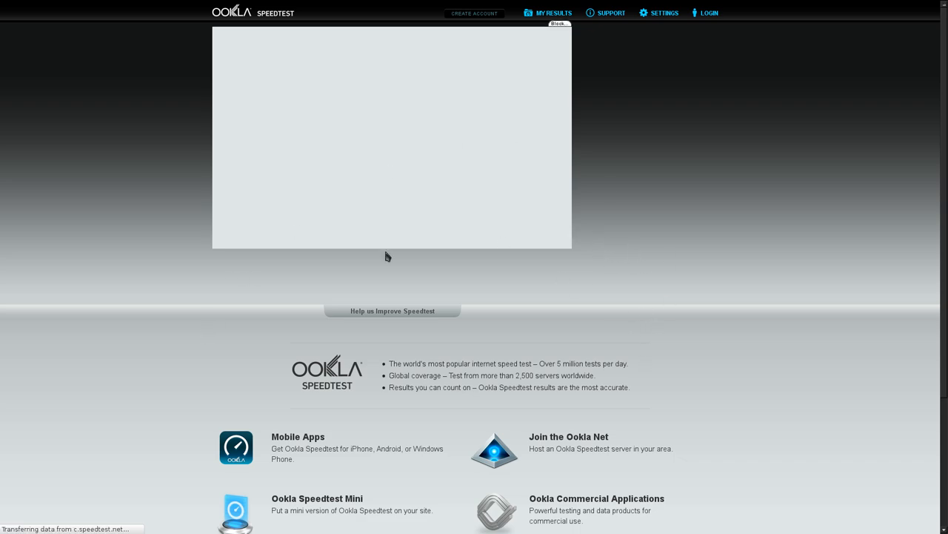
mouse_move(510, 273)
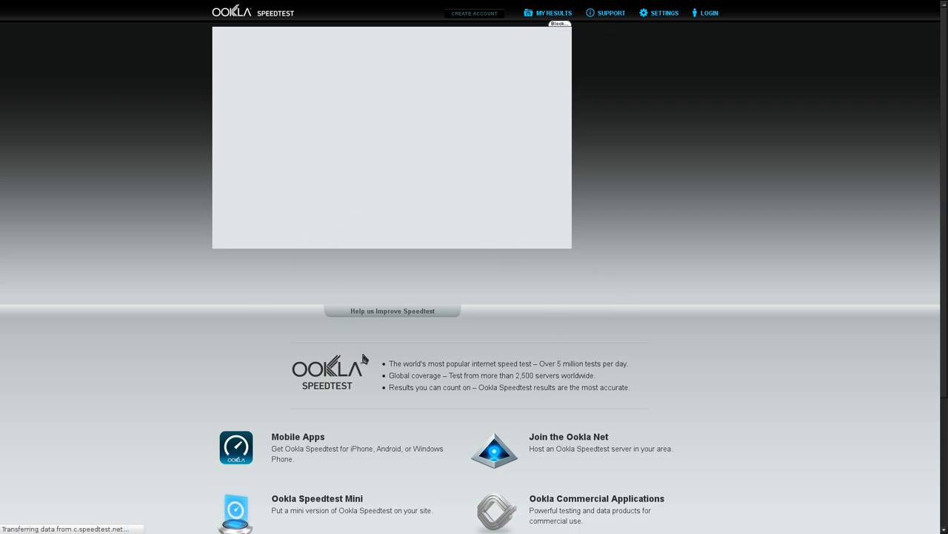
mouse_move(37, 344)
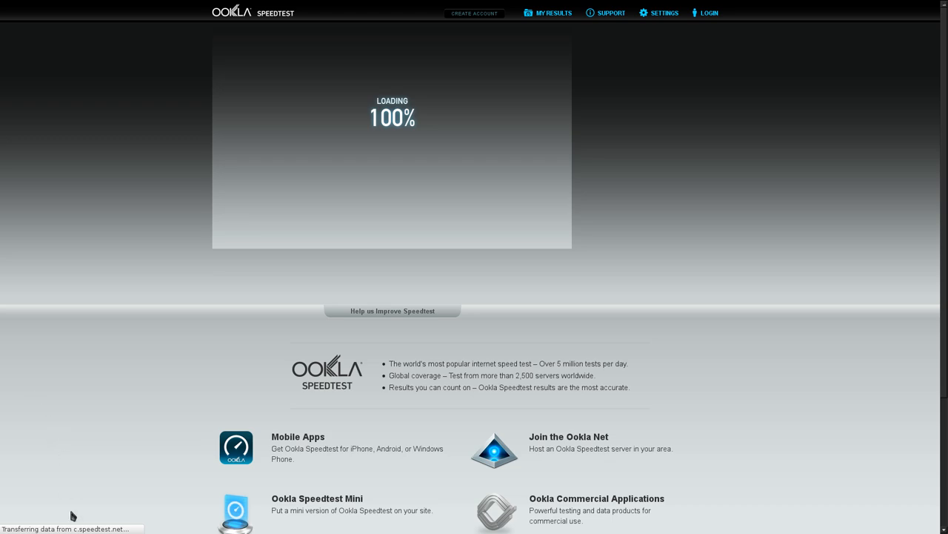
mouse_move(116, 400)
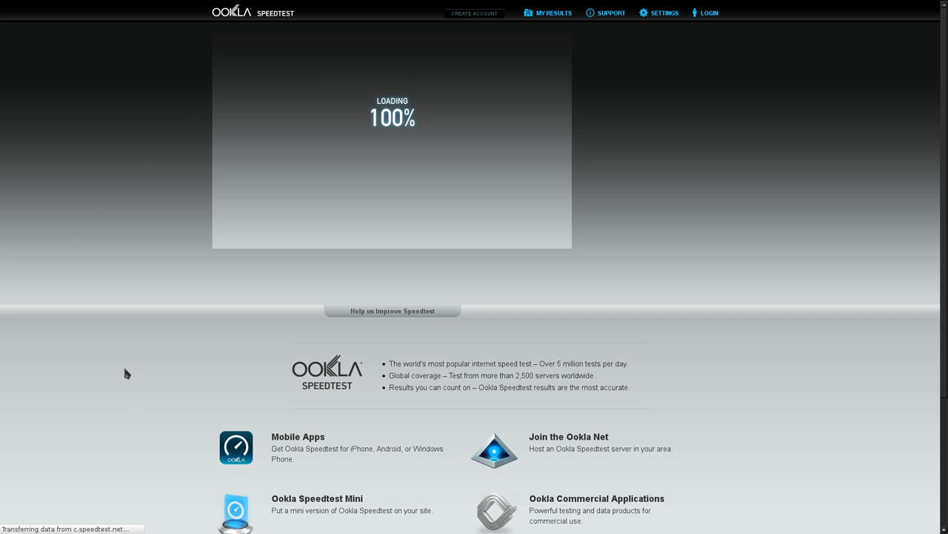
mouse_move(211, 268)
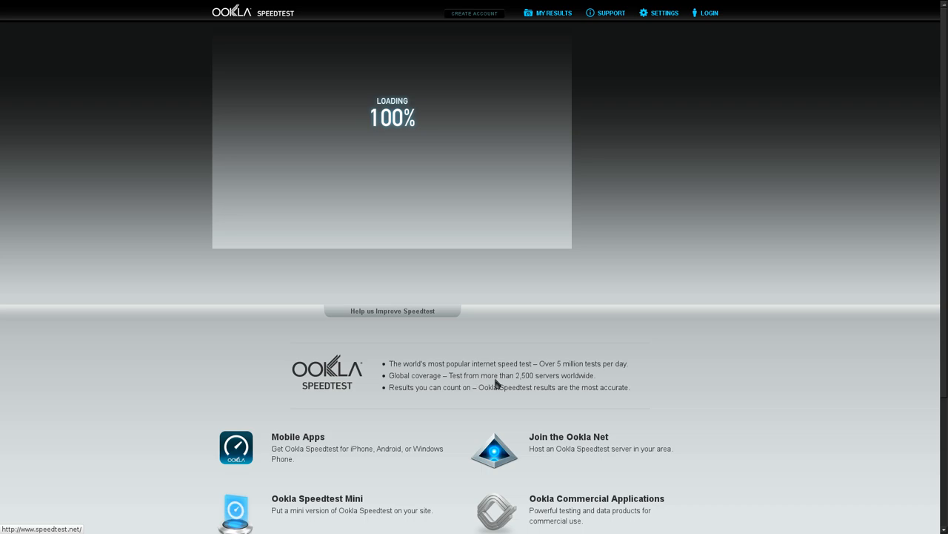
mouse_move(566, 316)
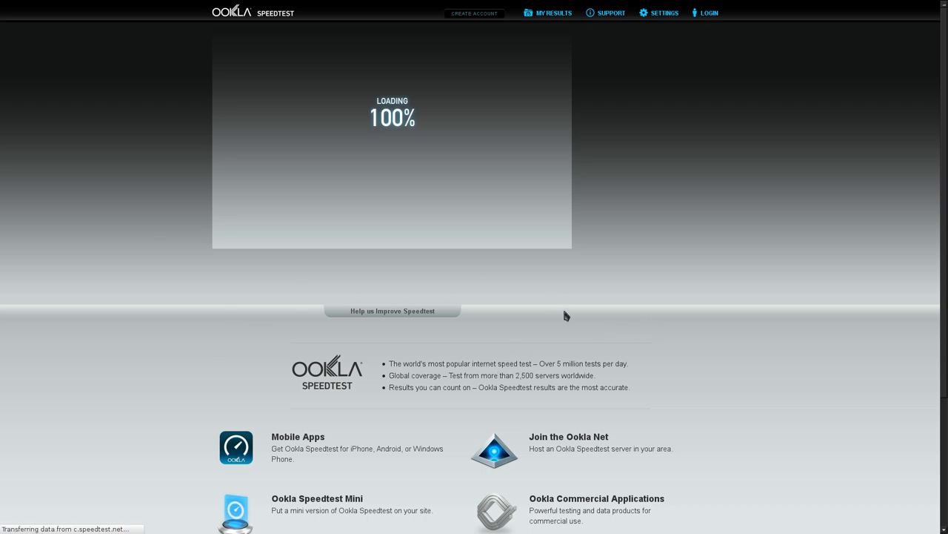
mouse_move(467, 277)
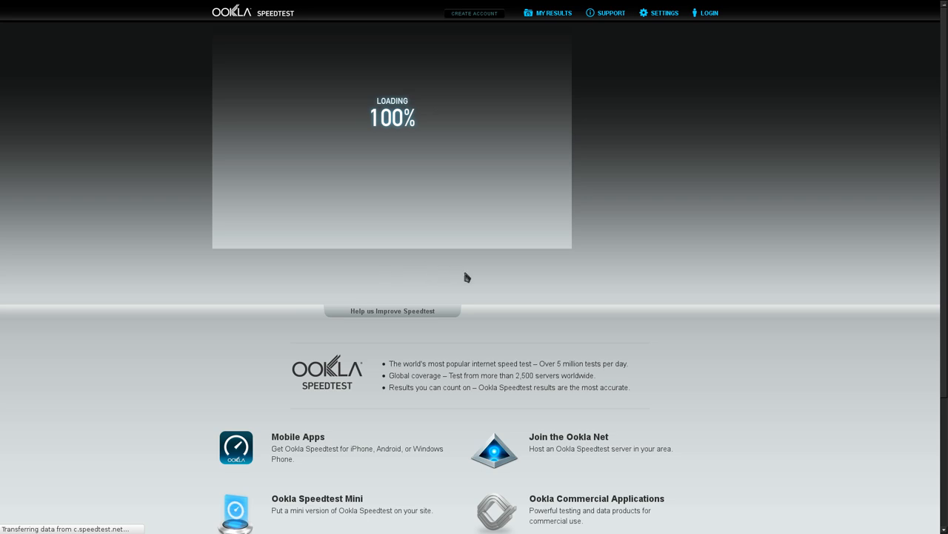
mouse_move(486, 296)
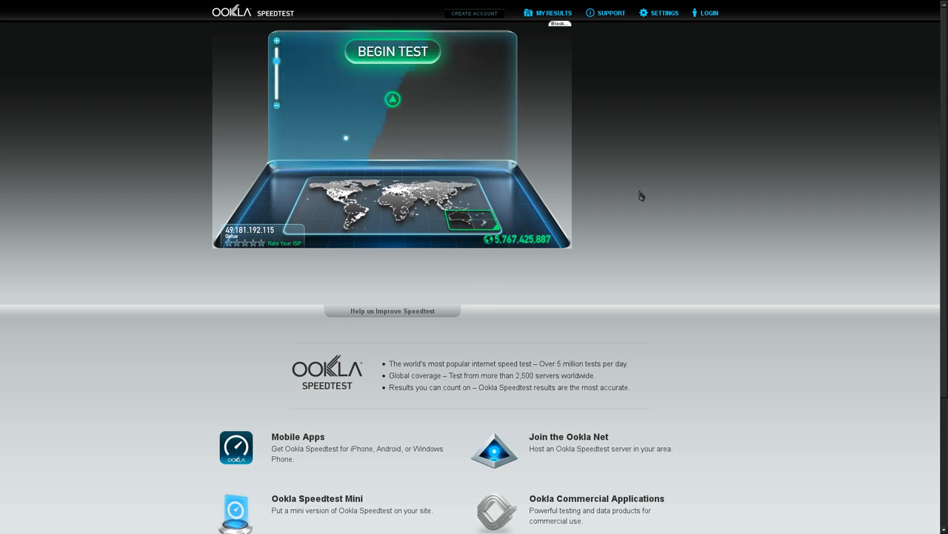
mouse_move(680, 262)
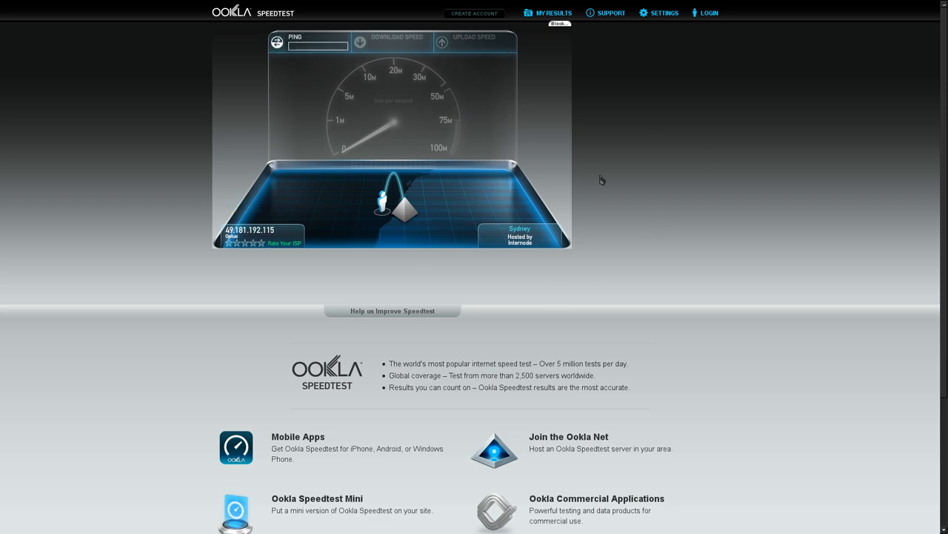
mouse_move(596, 246)
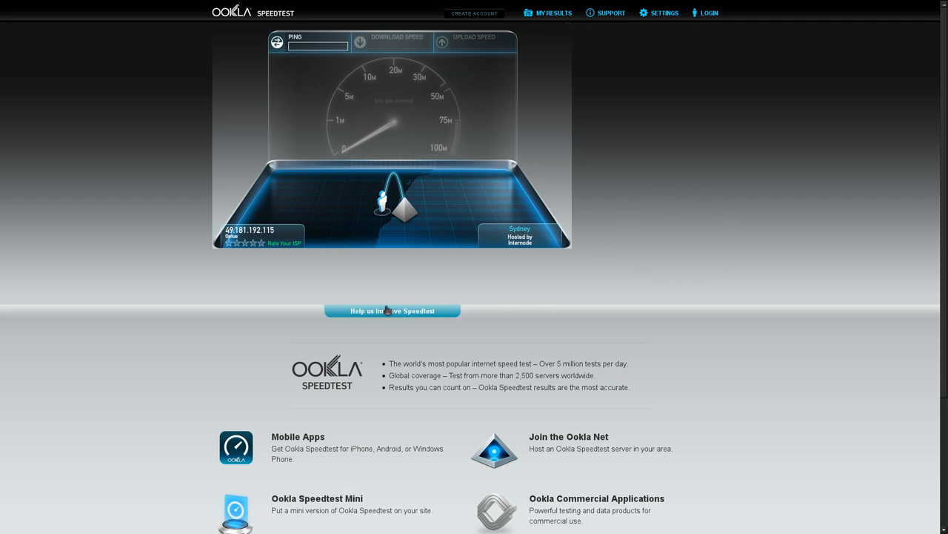
mouse_move(667, 268)
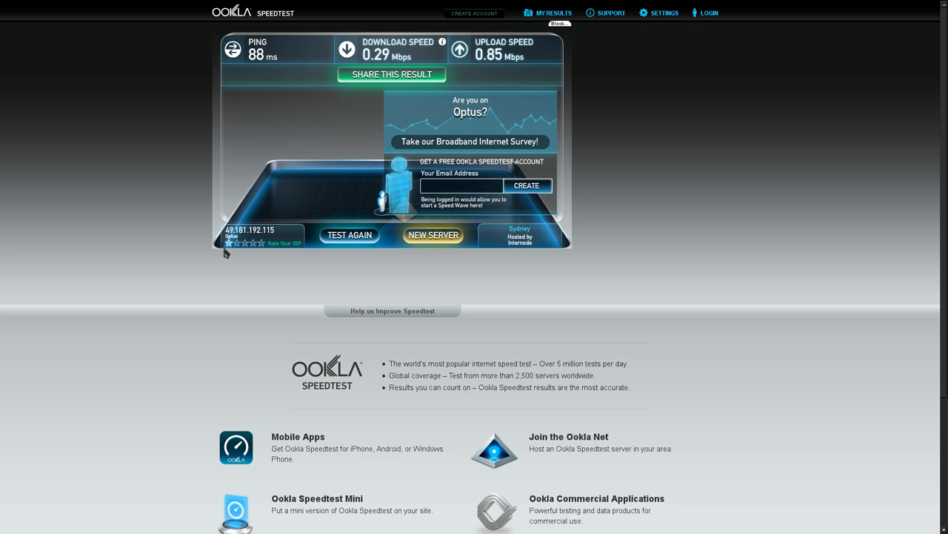
mouse_move(269, 272)
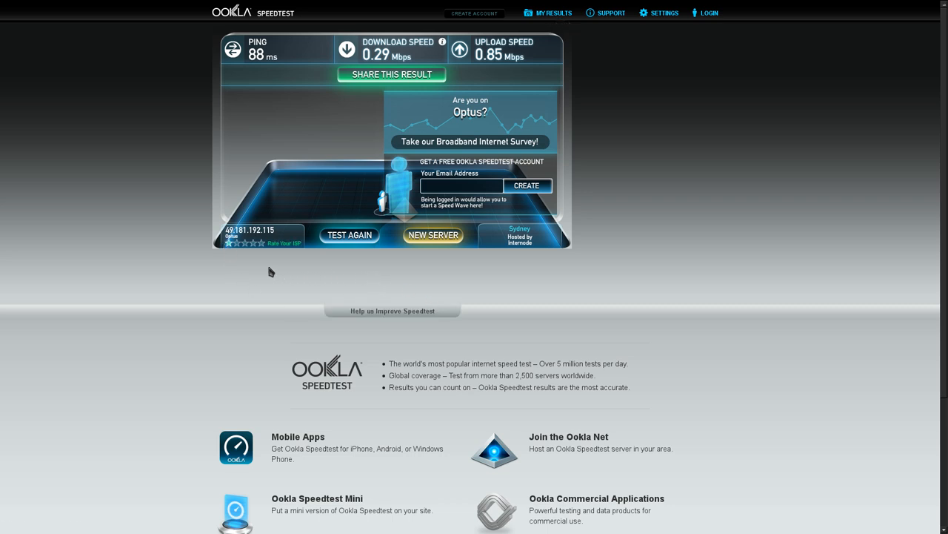